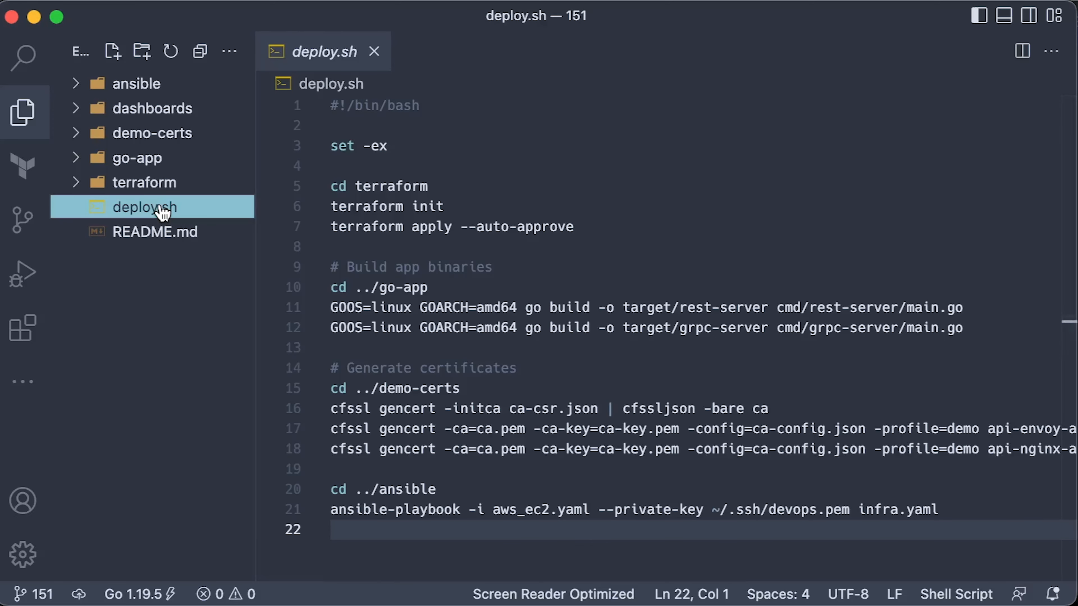
Step: Open envoy.yaml from the ansible project's envoy role files
left_click(136, 83)
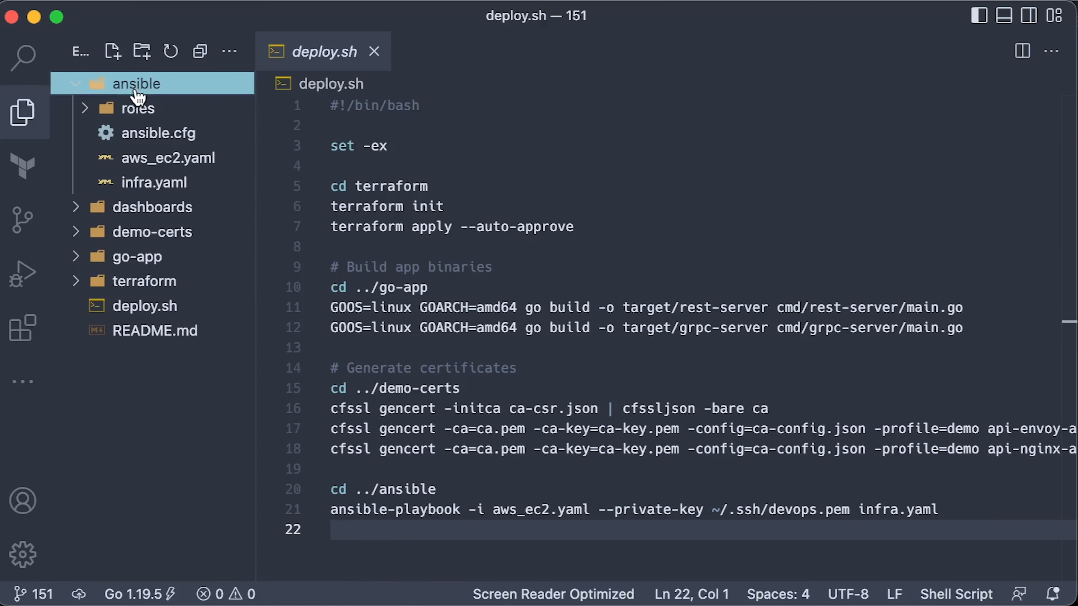
left_click(135, 108)
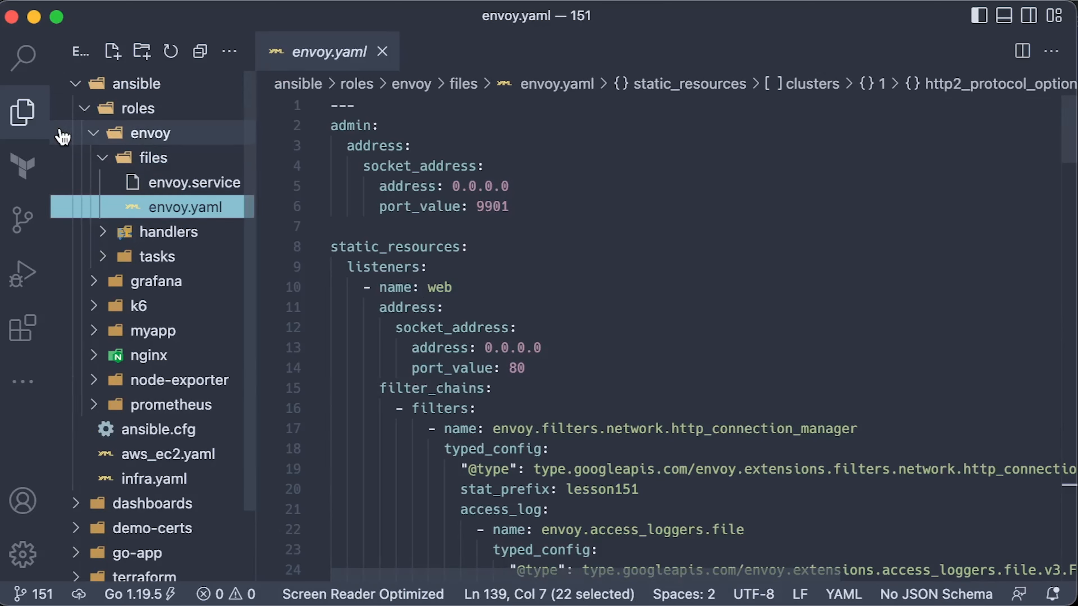
Step: Hide the Explorer sidebar and scroll through envoy.yaml's access logging, routes and clusters
left_click(22, 111)
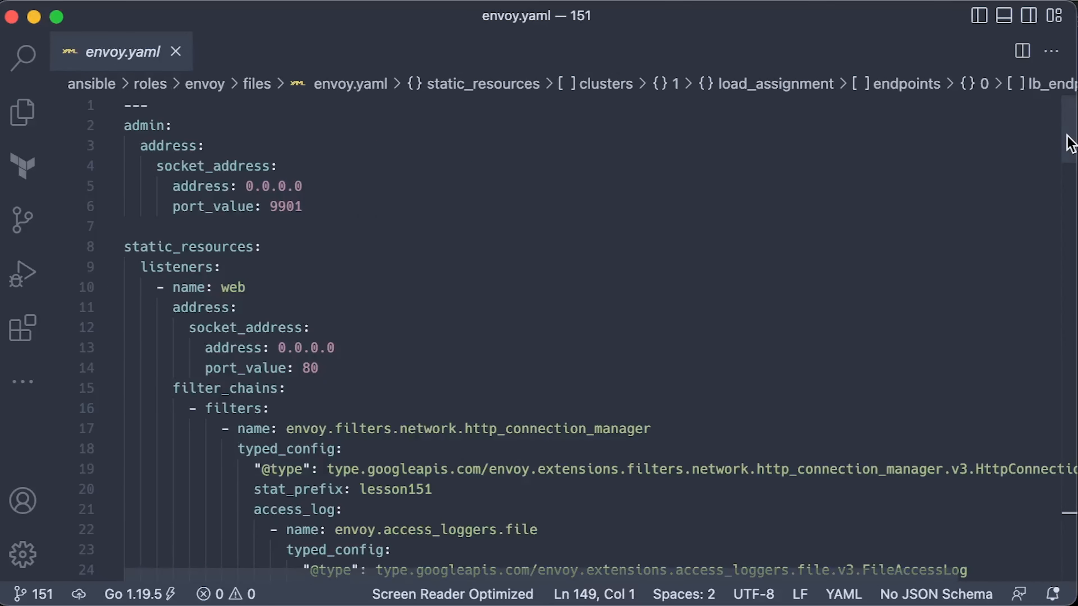
scroll("down", 3)
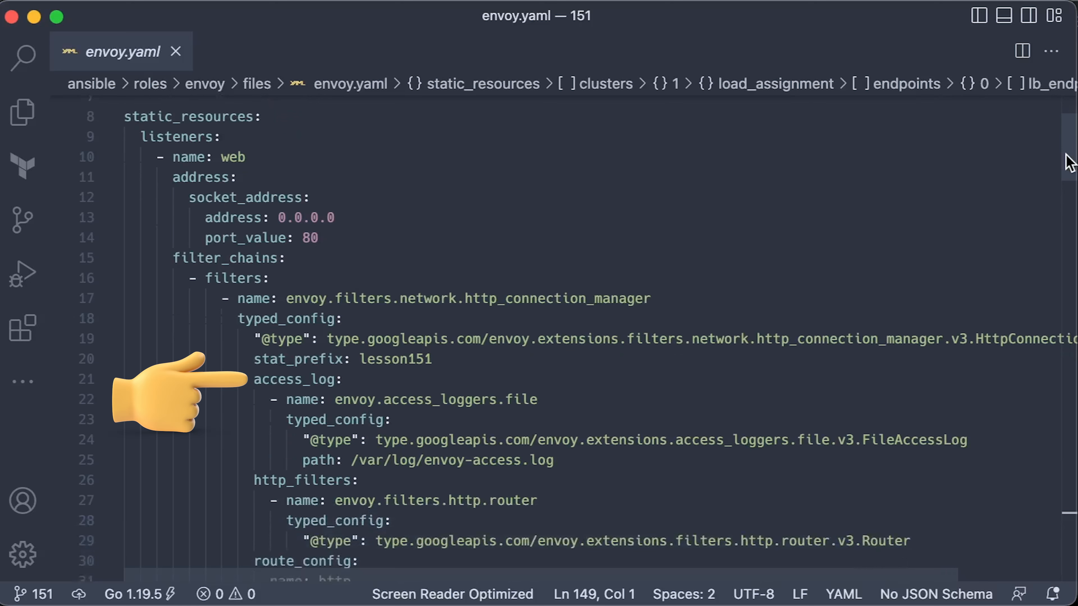
scroll("down", 3)
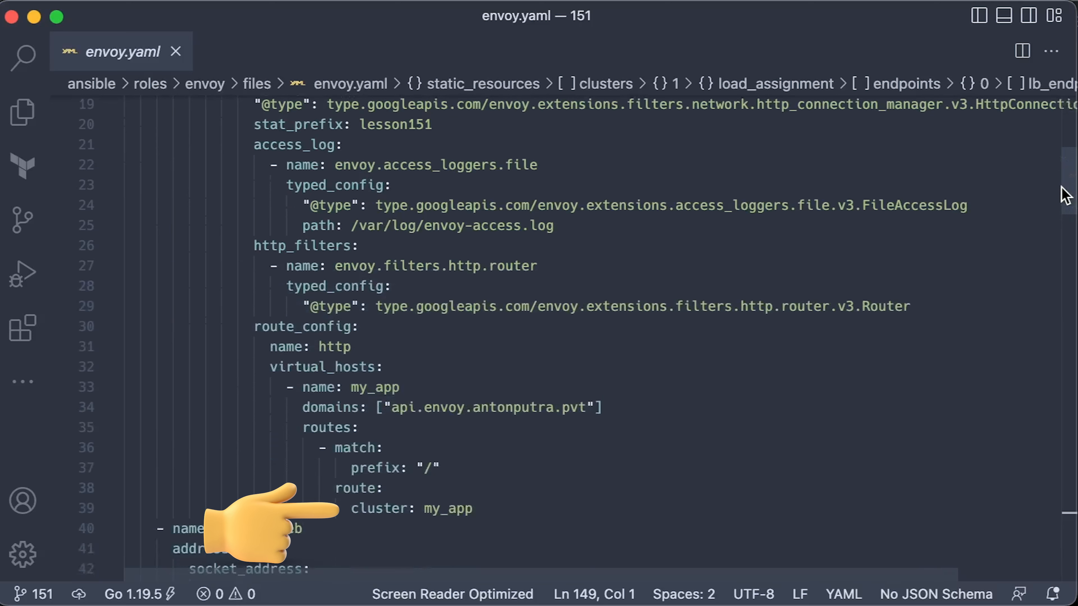
scroll("down", 3)
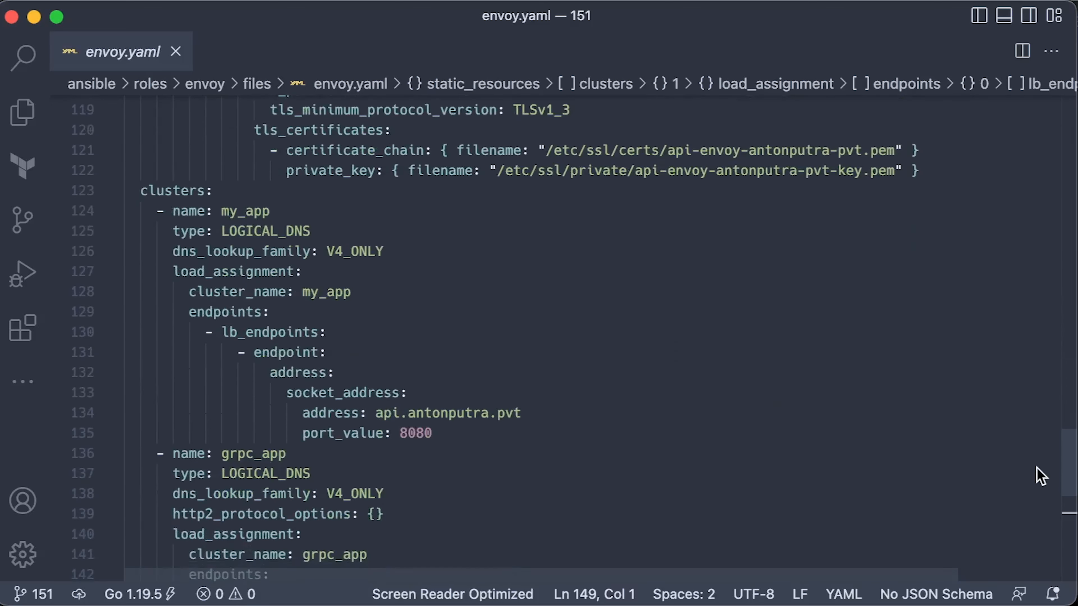
mouse_move(1037, 469)
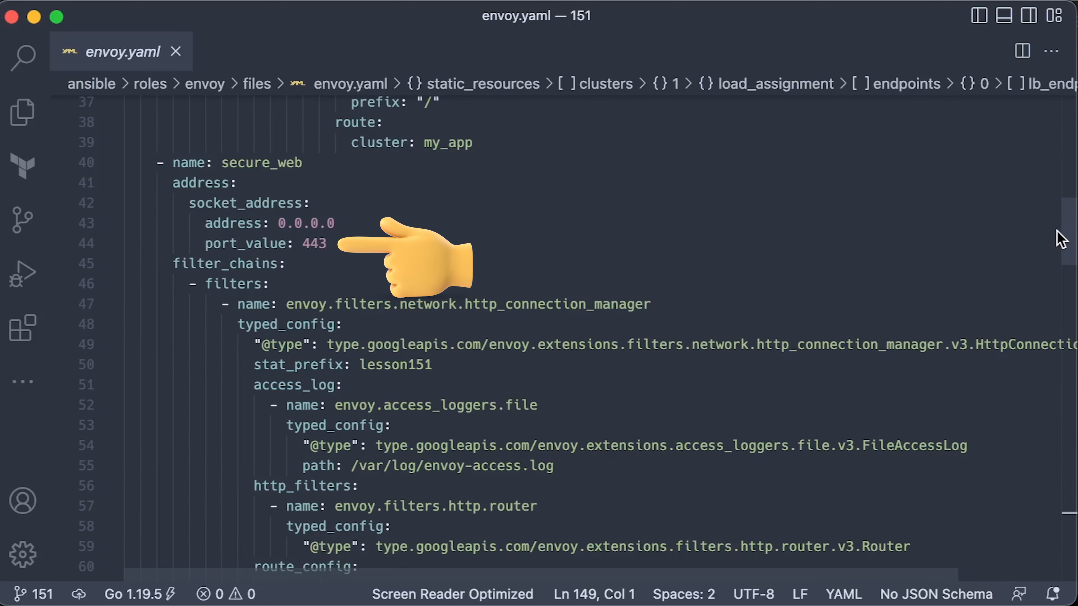
Step: Scroll through envoy.yaml's TLS listener, certificates and backend endpoints
scroll("down", 3)
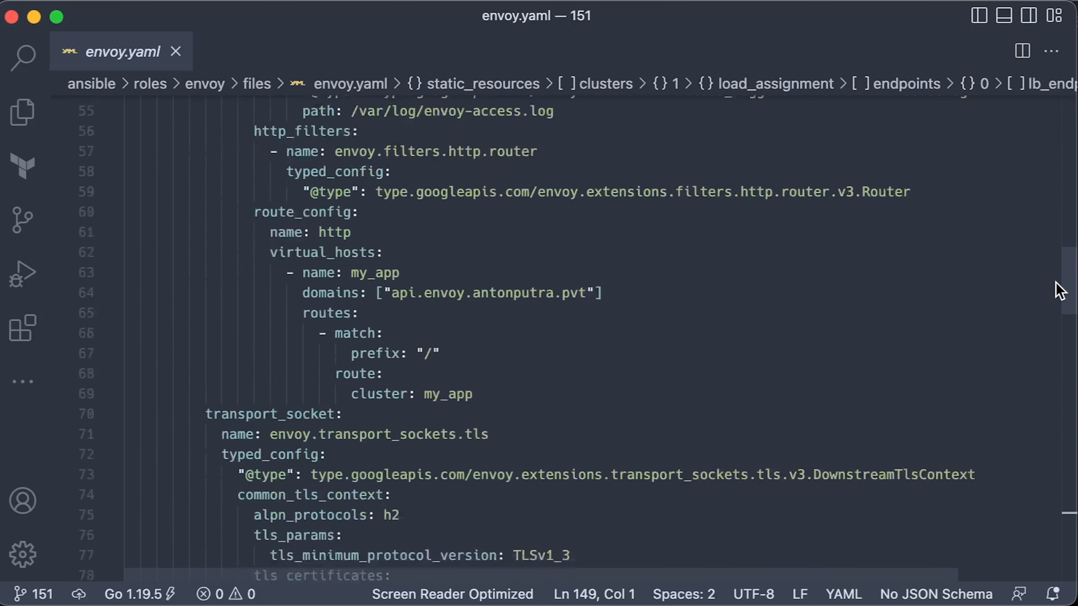
scroll("down", 3)
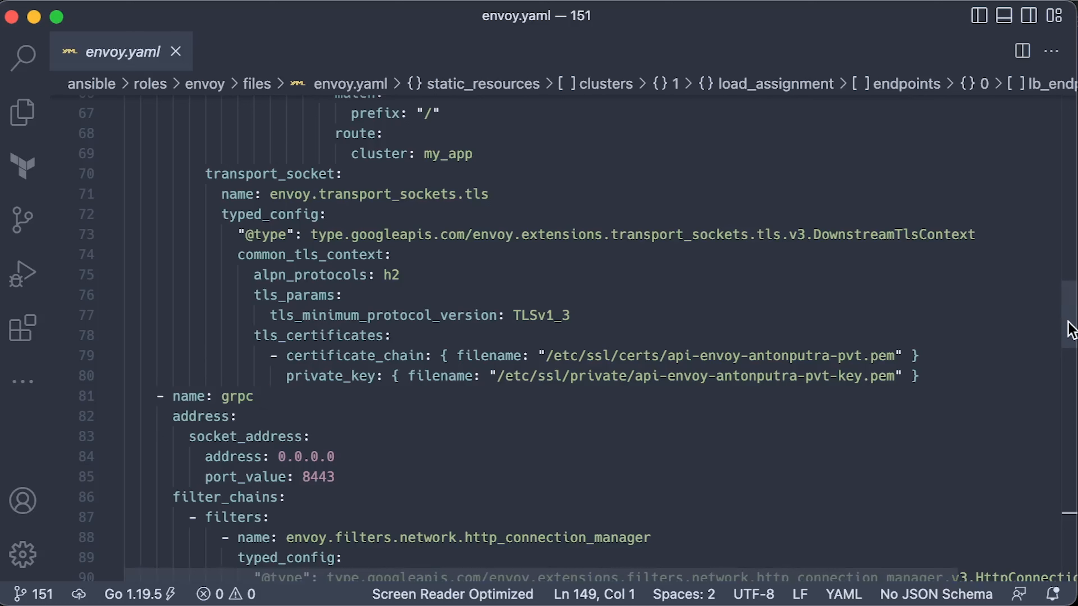
scroll("down", 3)
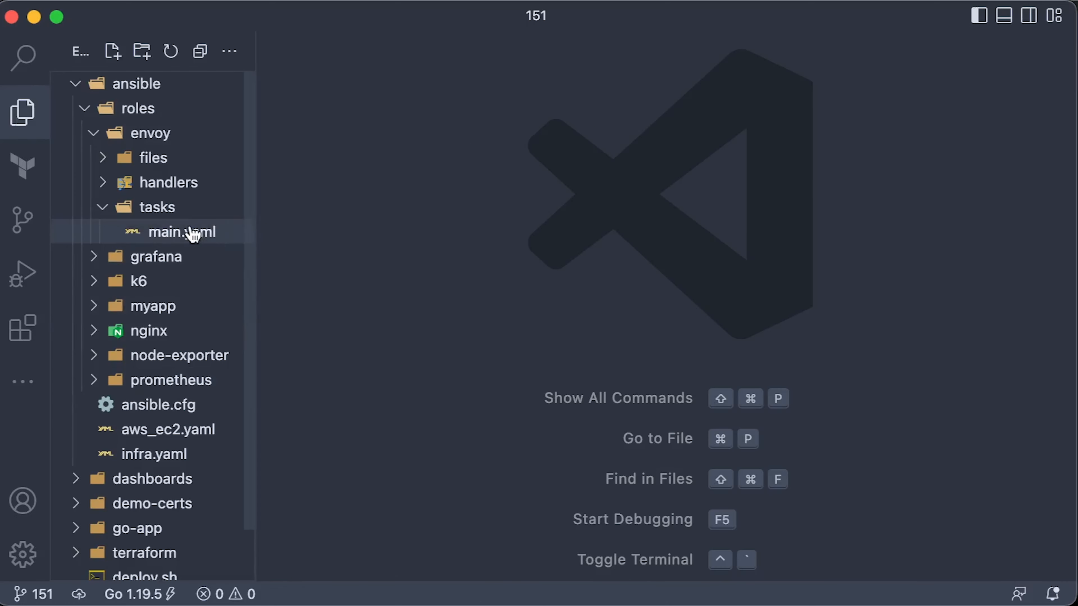
Step: Open the envoy role's tasks main.yaml and select the envoy_ver variable in the download URL
double_click(181, 232)
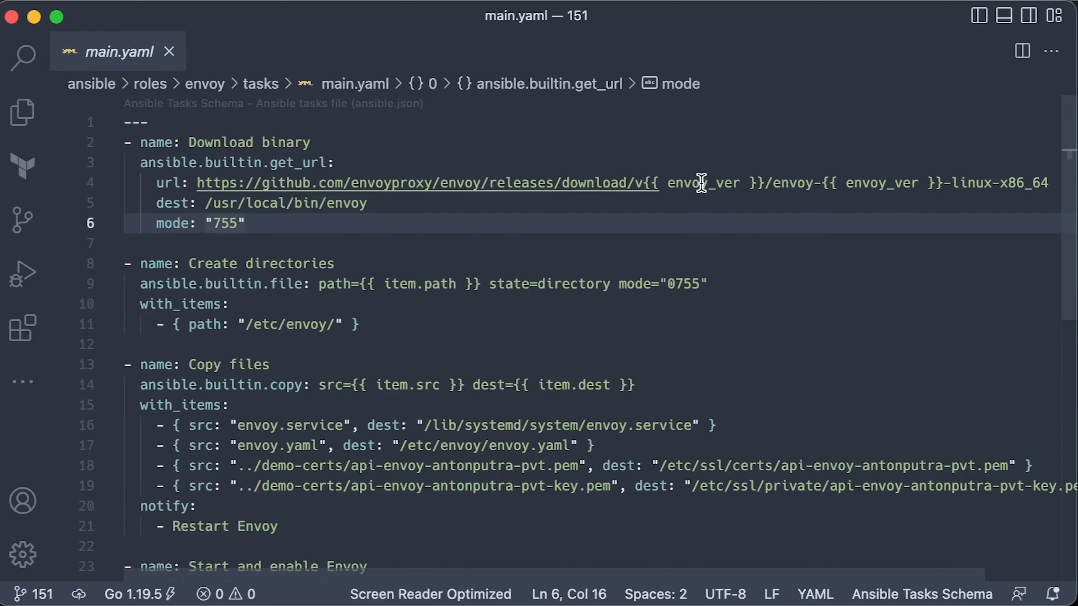
double_click(701, 183)
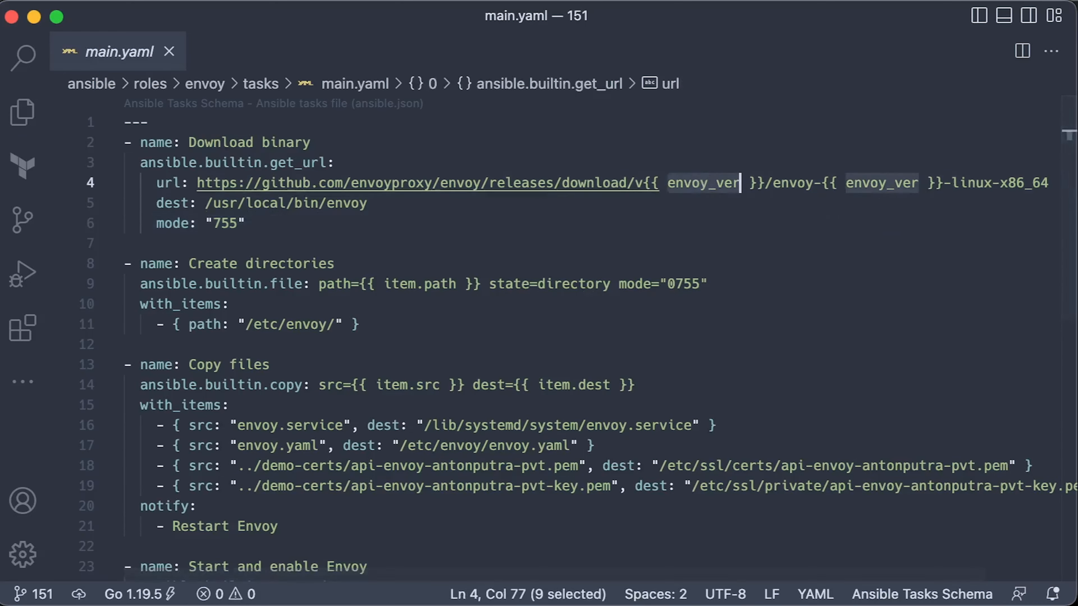
Step: Show the Explorer again and open the envoy role's handlers main.yaml with the Restart Envoy handler
left_click(23, 111)
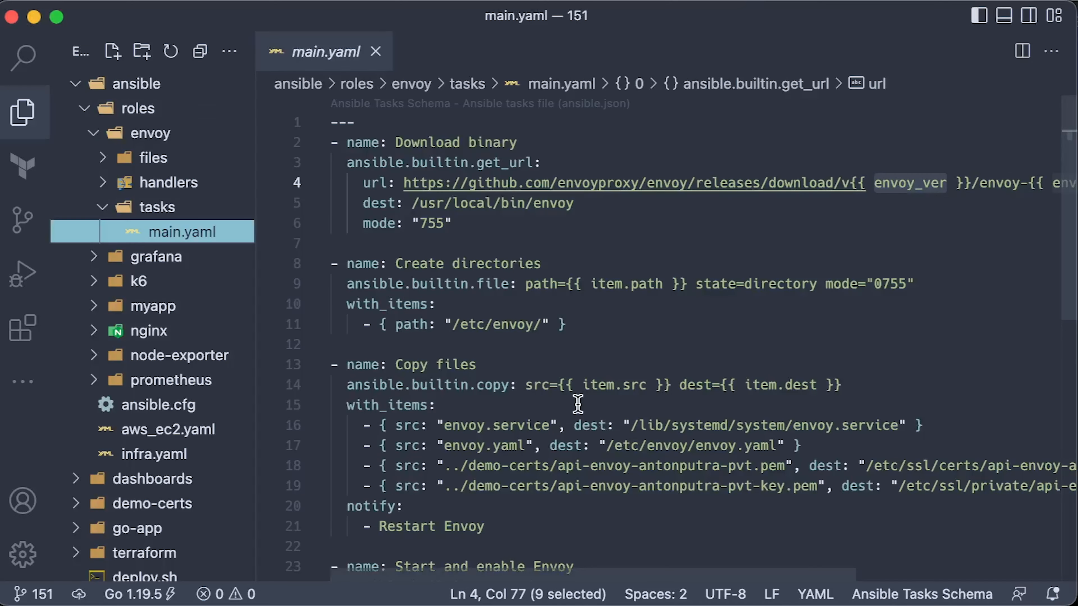
left_click(183, 207)
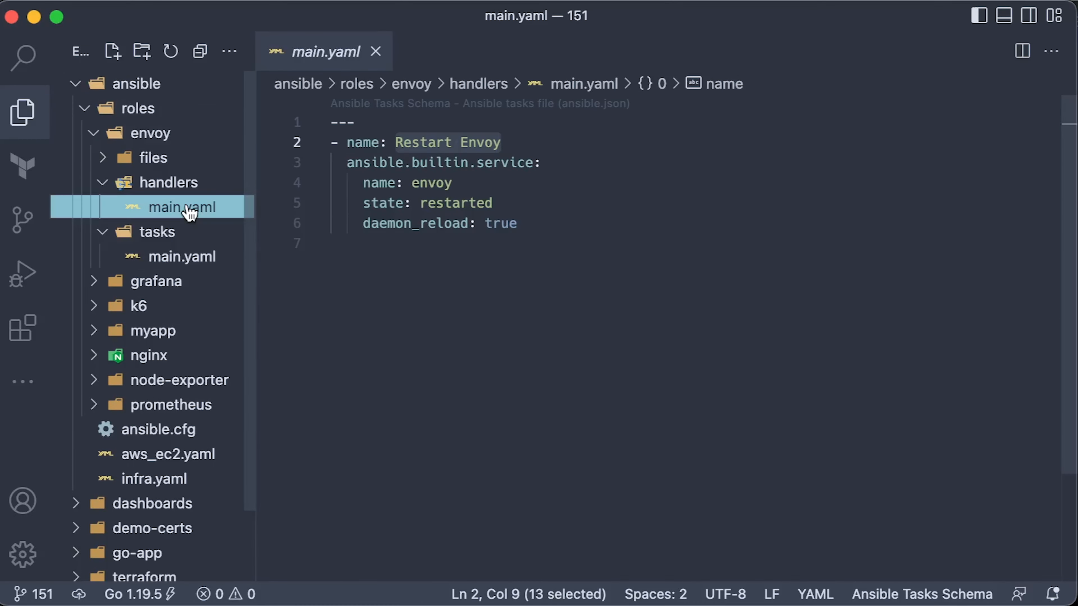
left_click(182, 256)
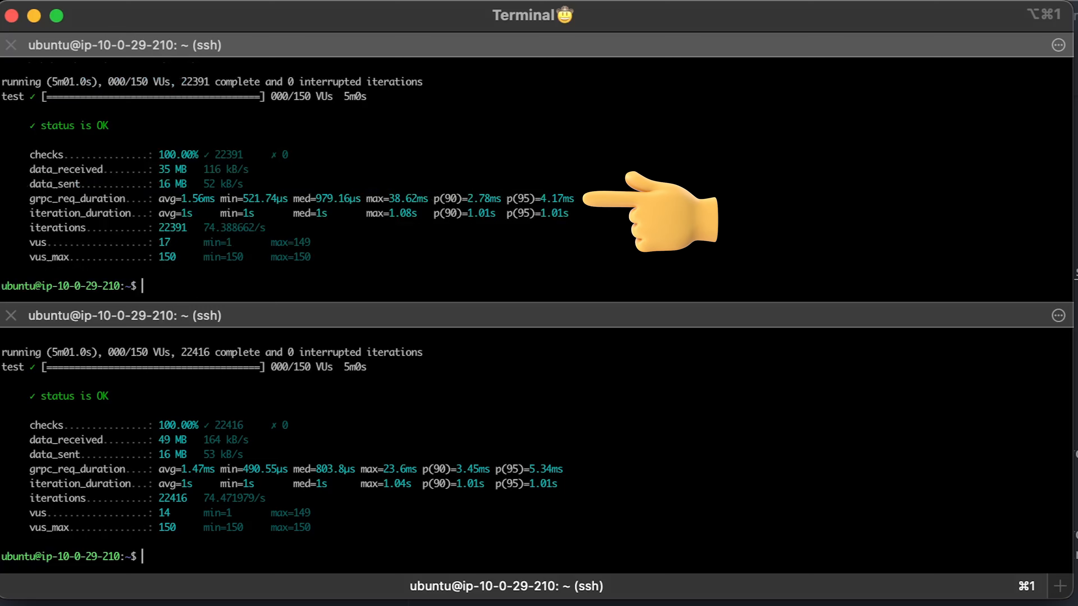
mouse_move(636, 478)
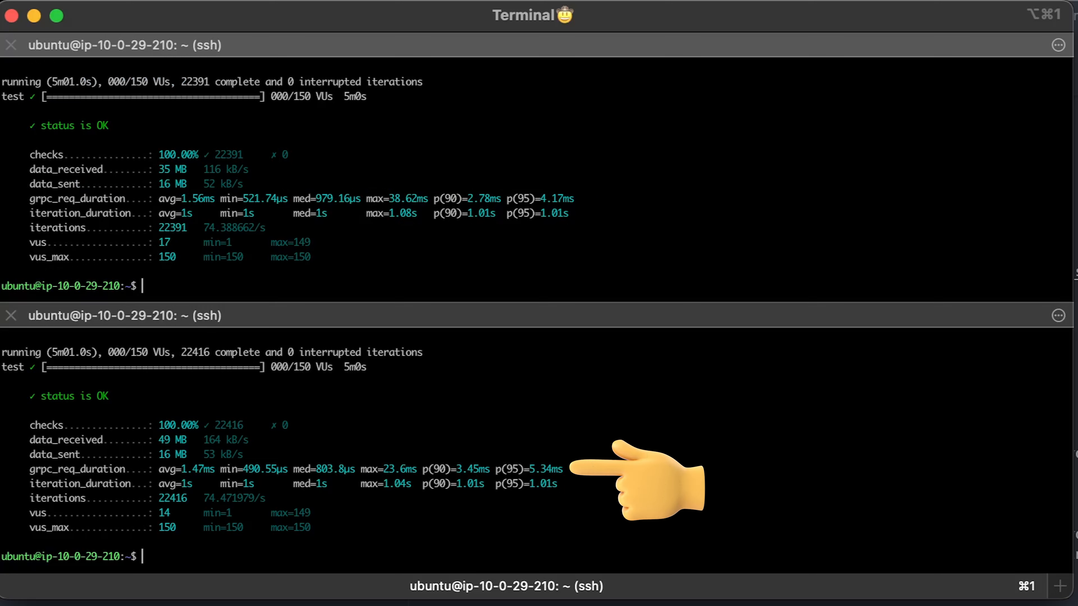